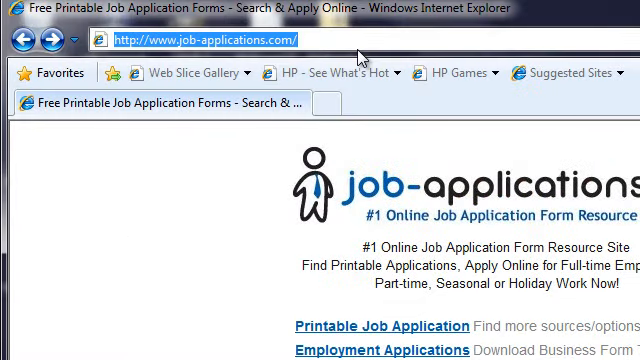
pyautogui.write('www.job-app')
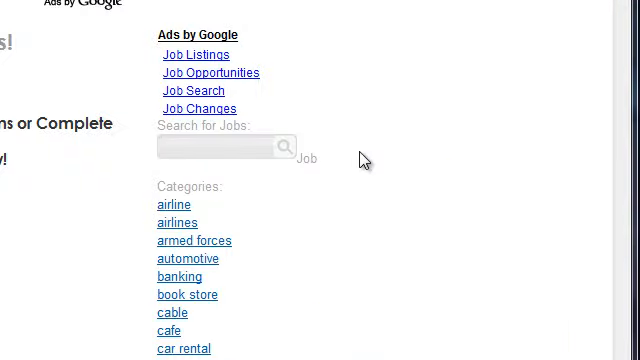
pyautogui.write("Applebee's")
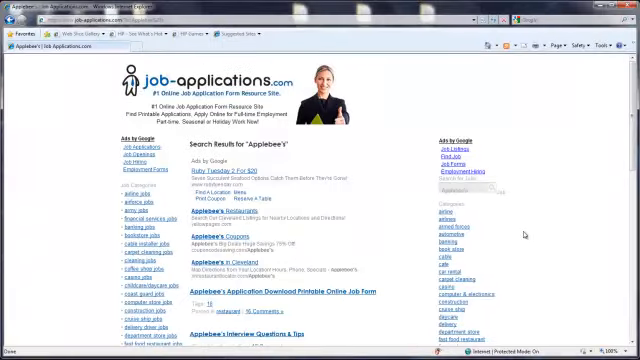
pyautogui.scroll(-3)
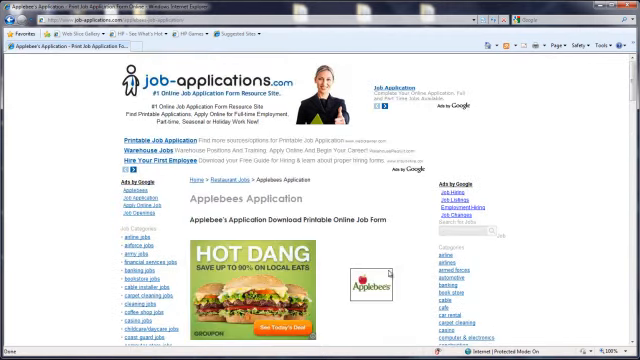
pyautogui.scroll(-3)
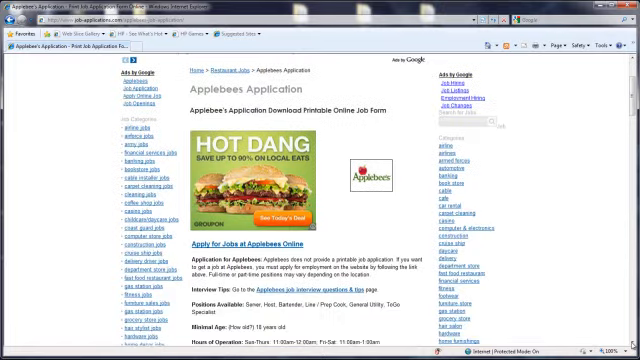
pyautogui.scroll(-3)
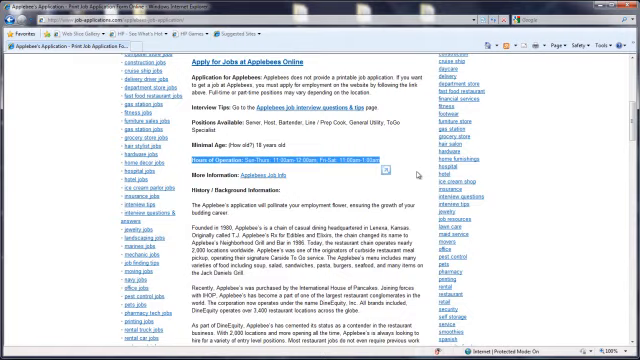
pyautogui.scroll(-3)
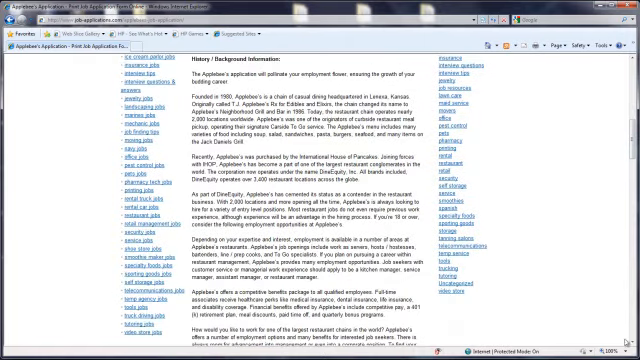
pyautogui.scroll(-3)
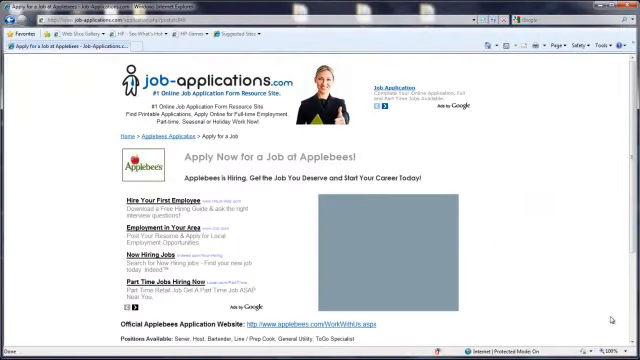
pyautogui.scroll(-3)
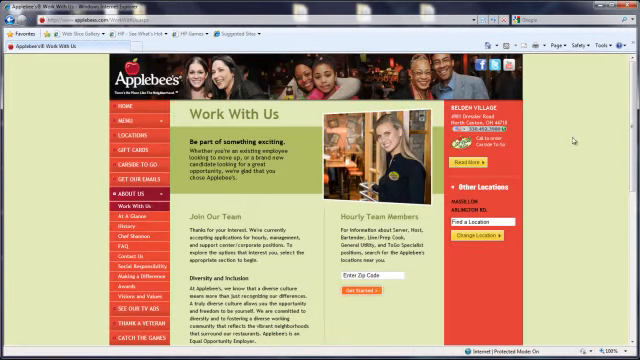
pyautogui.scroll(-3)
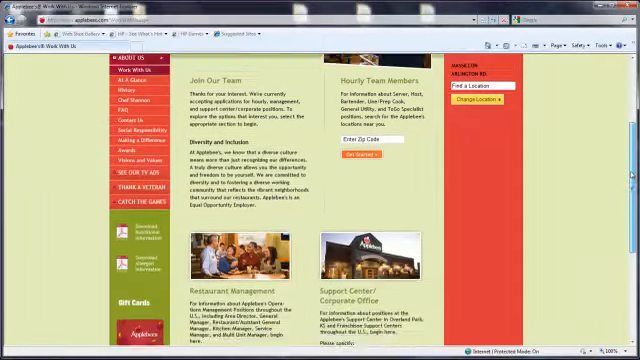
pyautogui.scroll(-3)
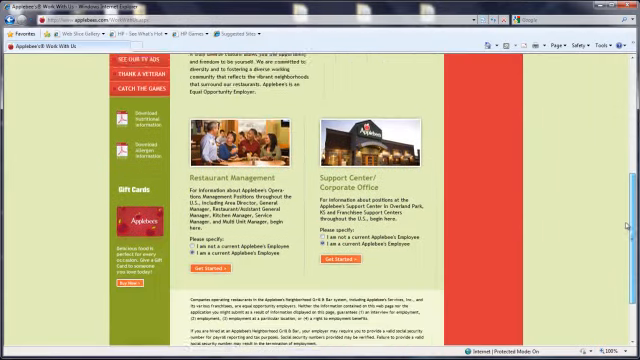